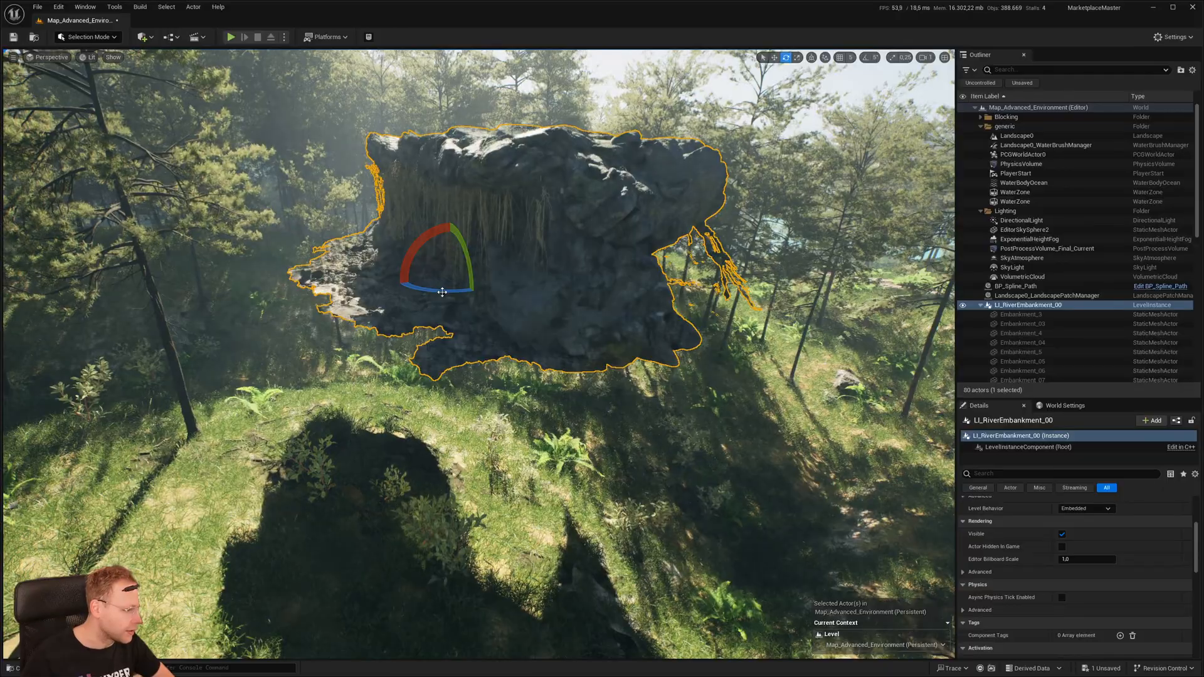
Drag BP_Ditch into the forest level so it spawns its BP_Deform child actors.
left_click_drag(461, 307, 706, 414)
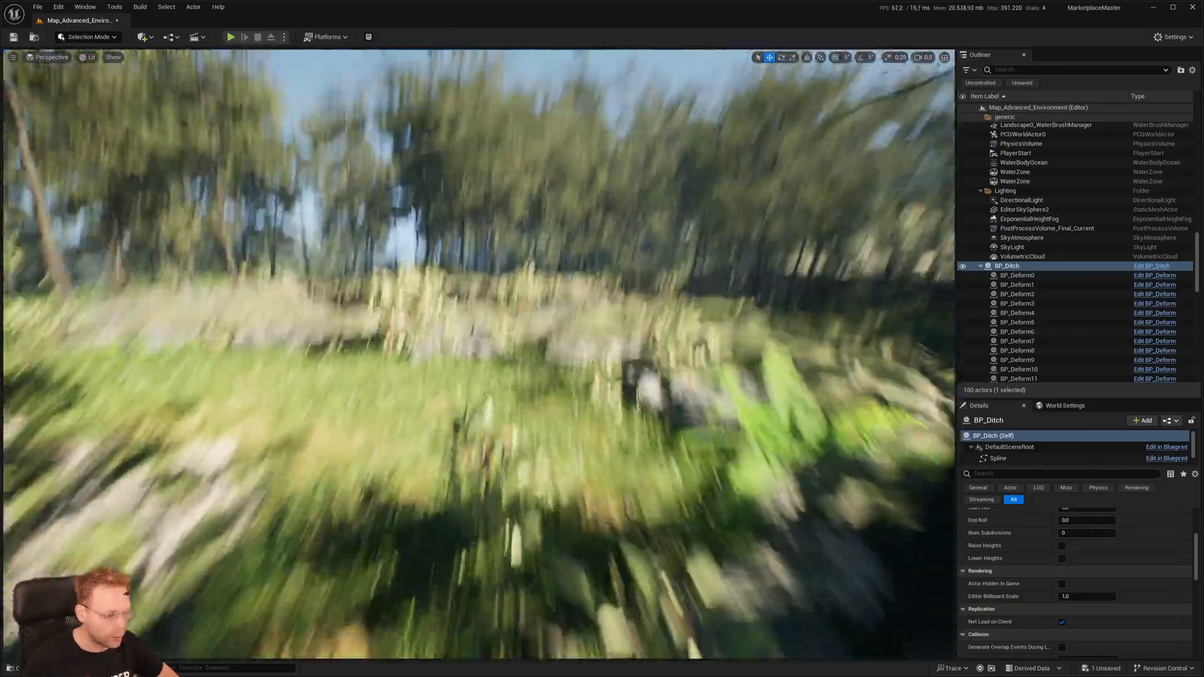
mouse_move(231, 36)
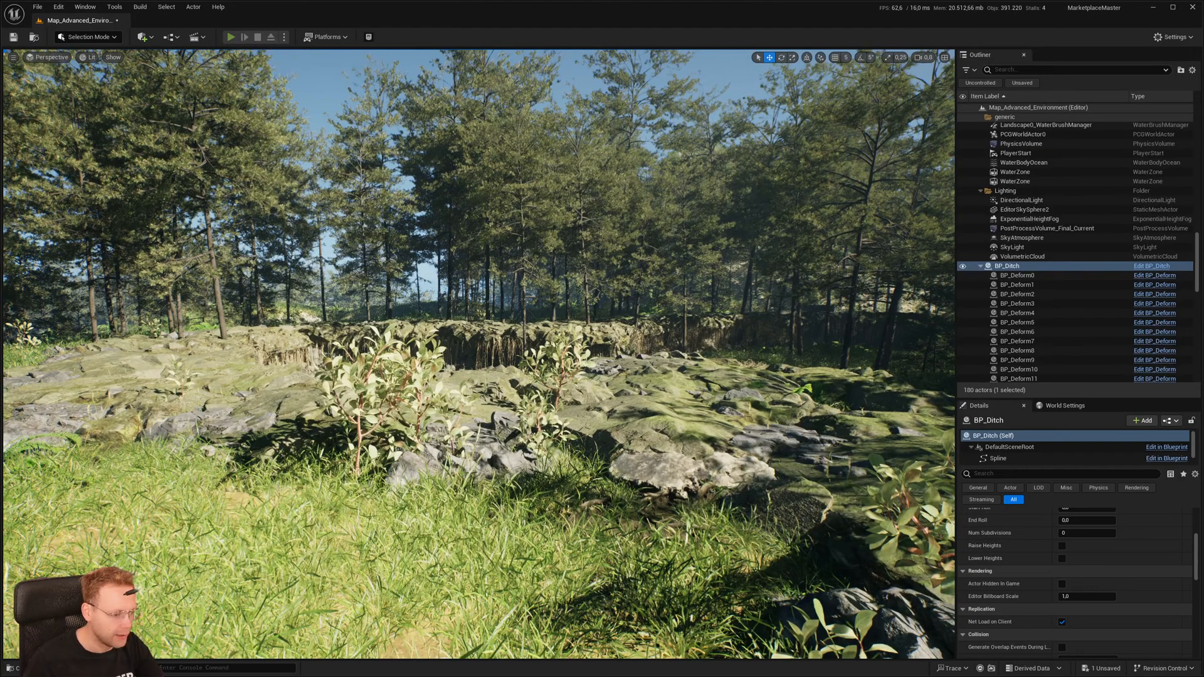
Launch Play-In-Editor to walk the mannequin beside the rocky ditch.
left_click(230, 36)
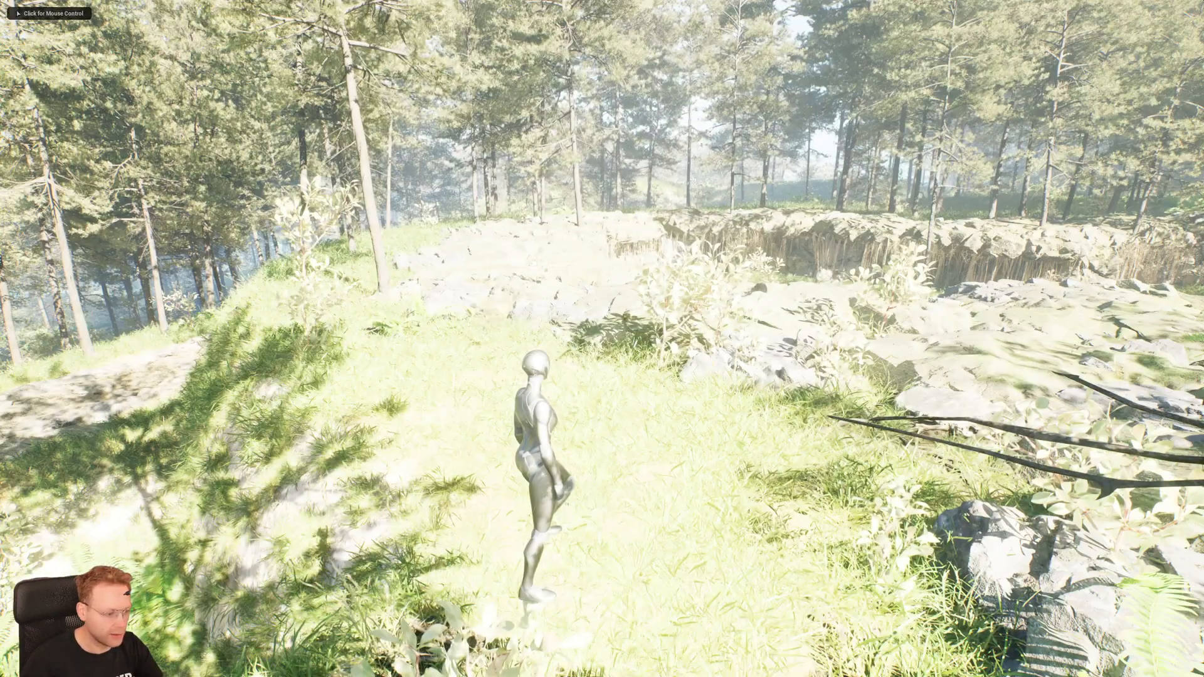